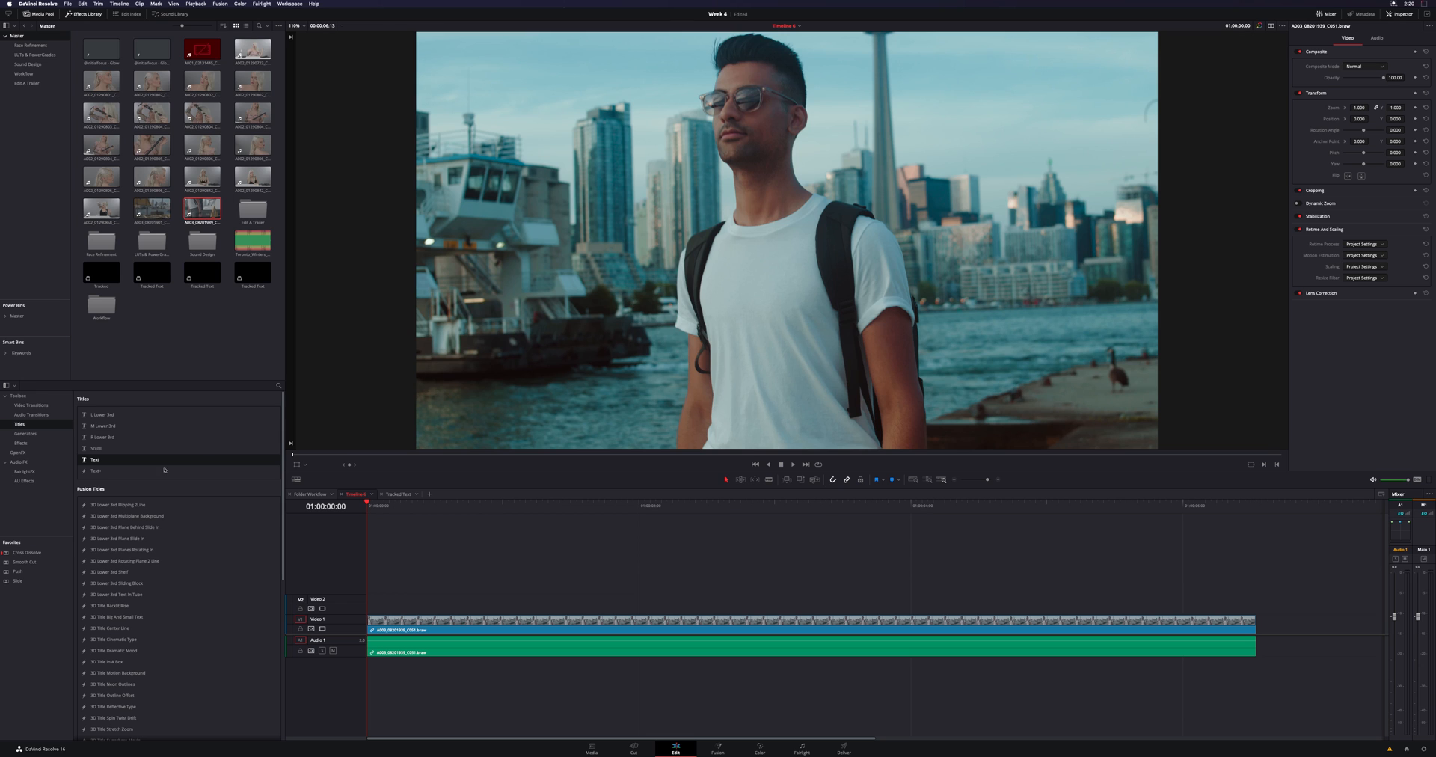
mouse_move(102, 466)
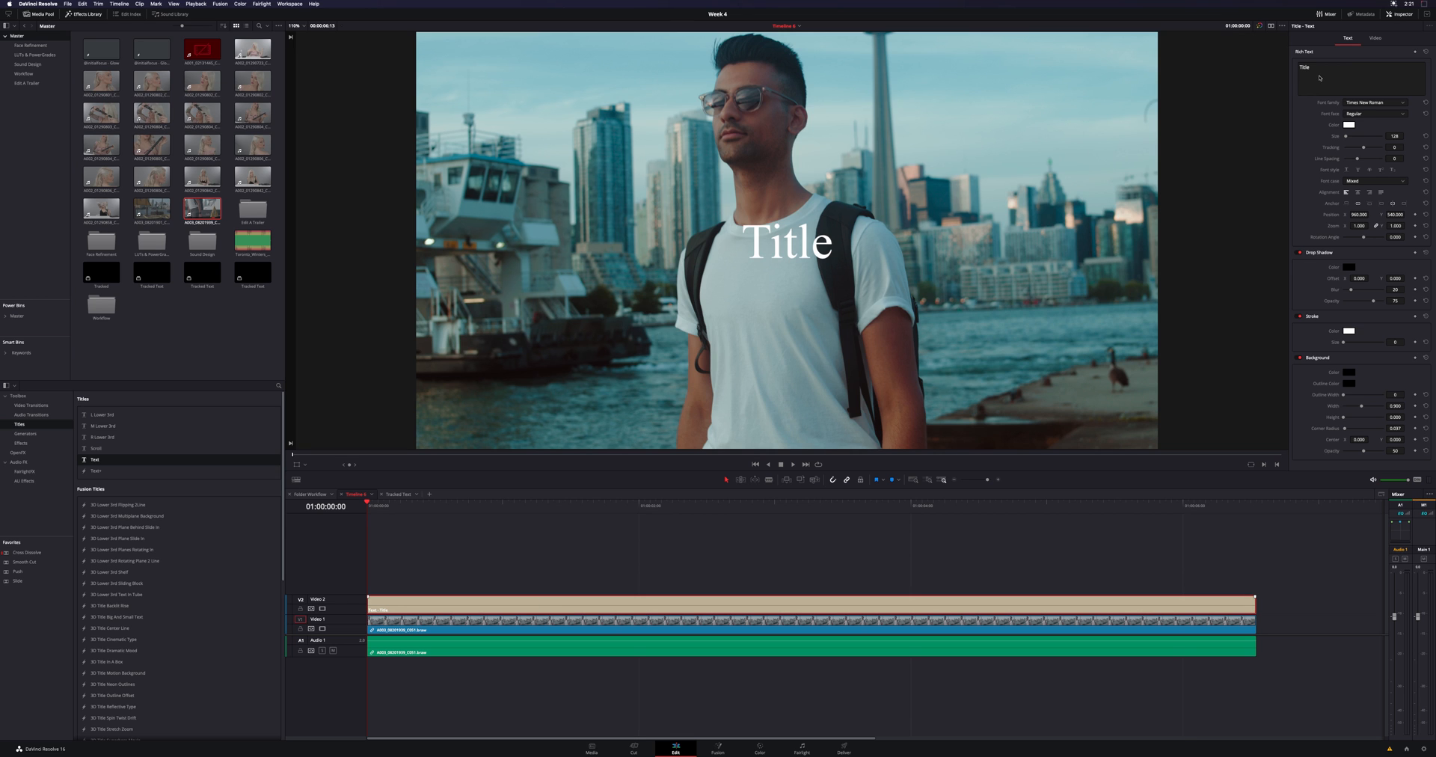
Enter 'Canoopsy' as the title text
type("Canoopsy")
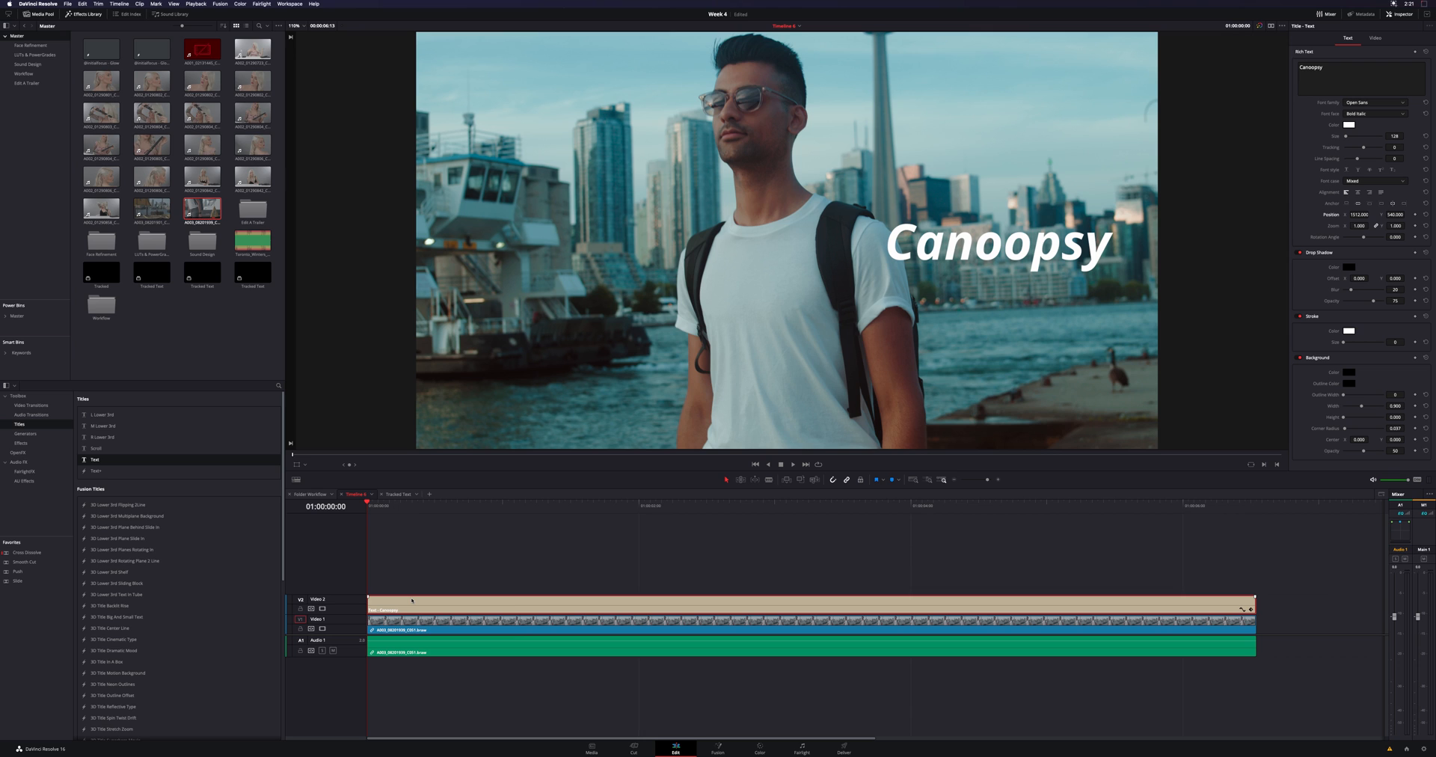
Make the Canoopsy title clip a compound clip named 'Tracked Text'
right_click(419, 605)
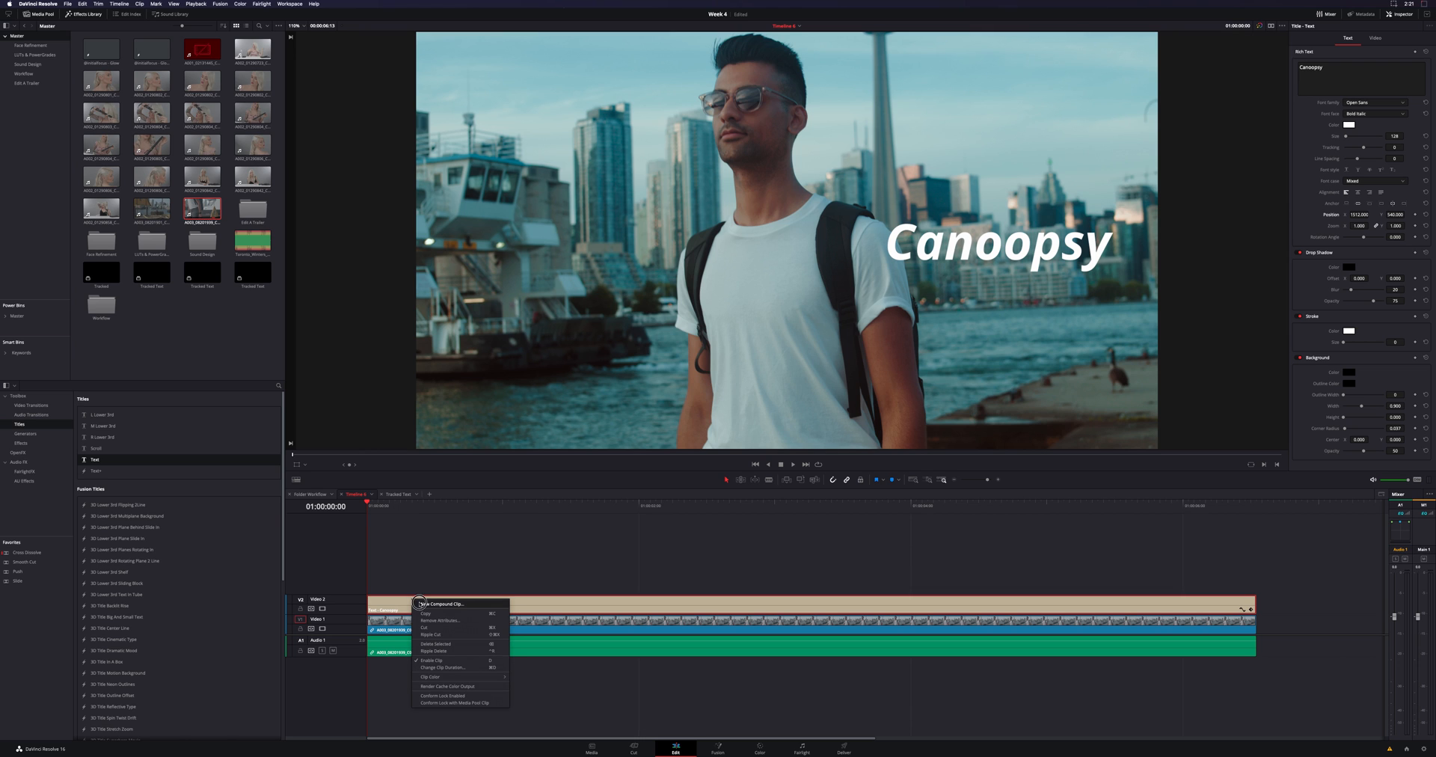
left_click(440, 604)
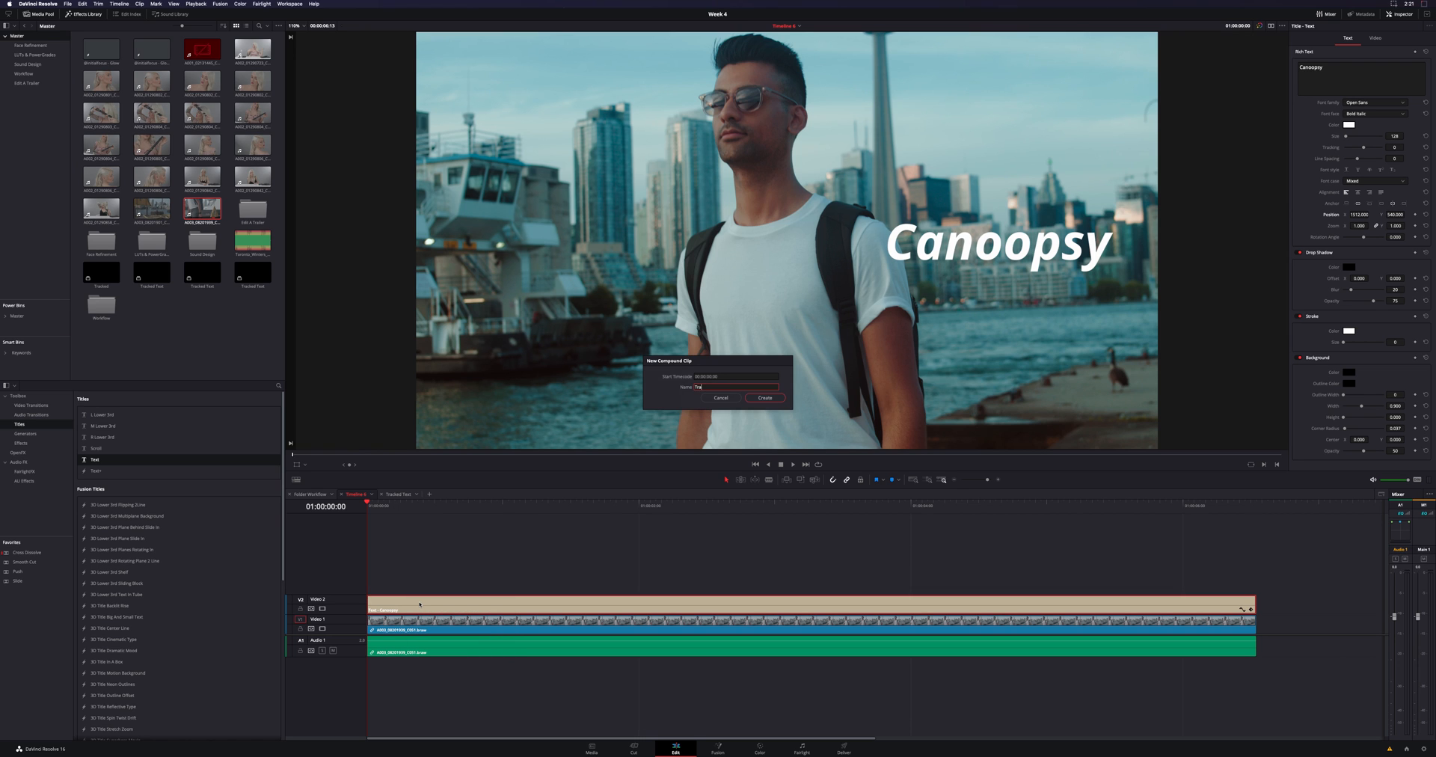
type("Tracked Text")
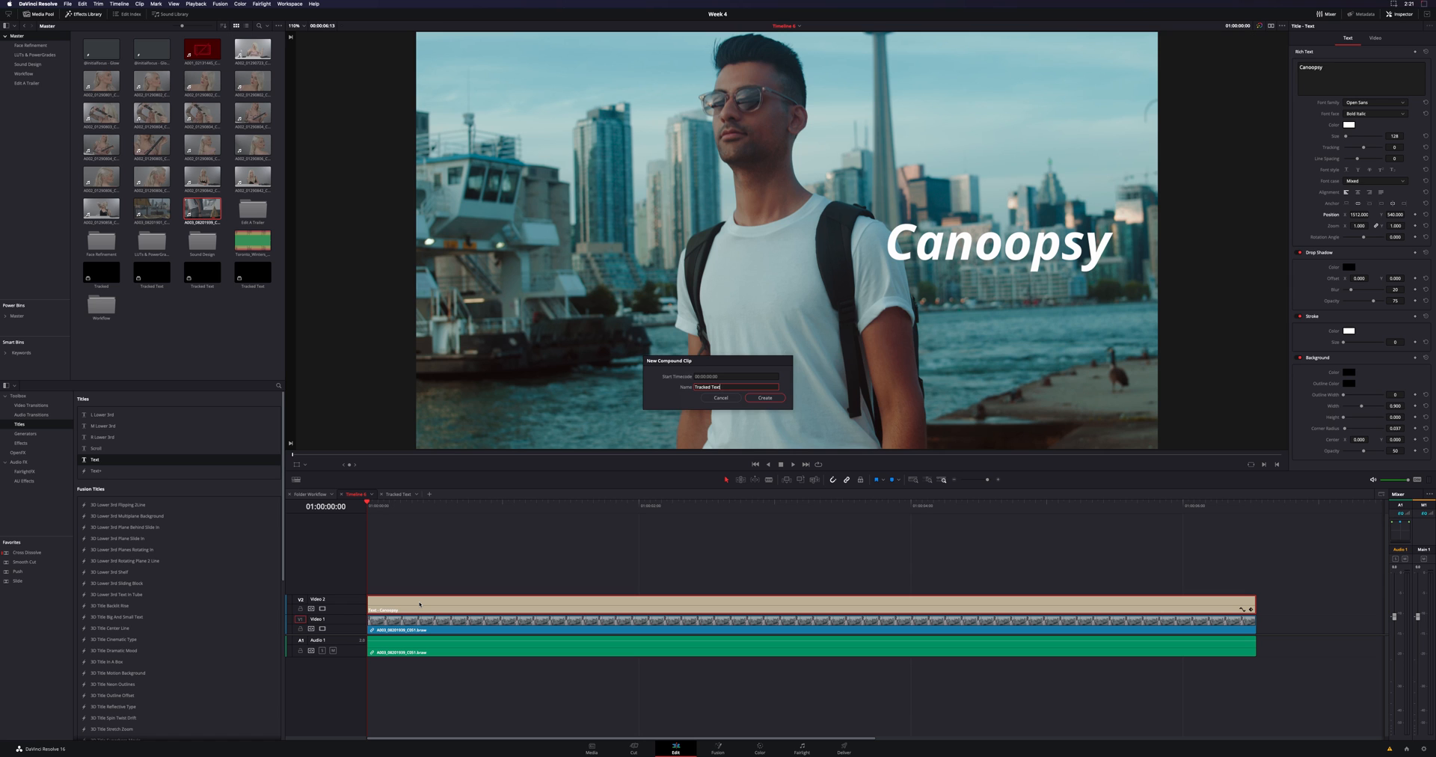
left_click(764, 397)
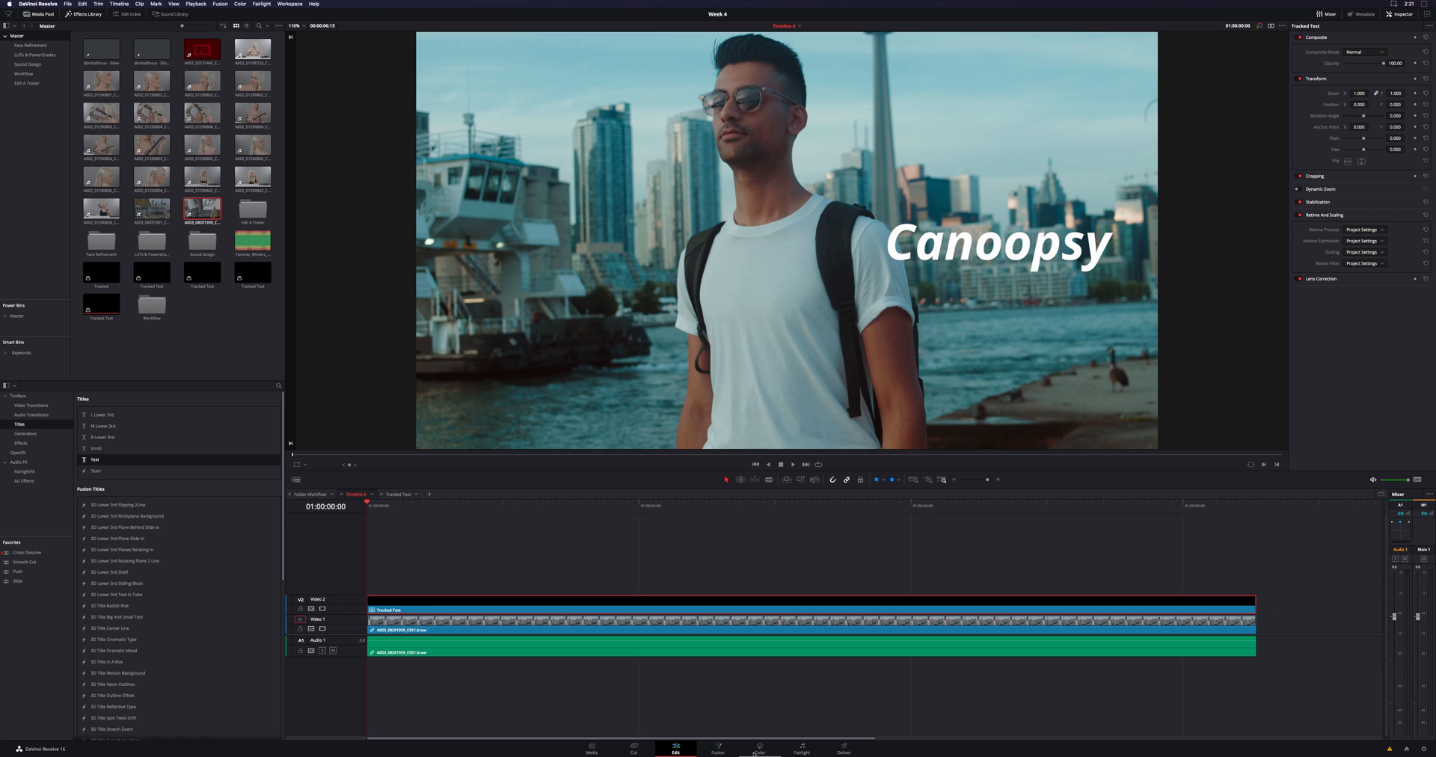
Go to the Color page and show the Tracker palette for the waterfront clip
left_click(758, 749)
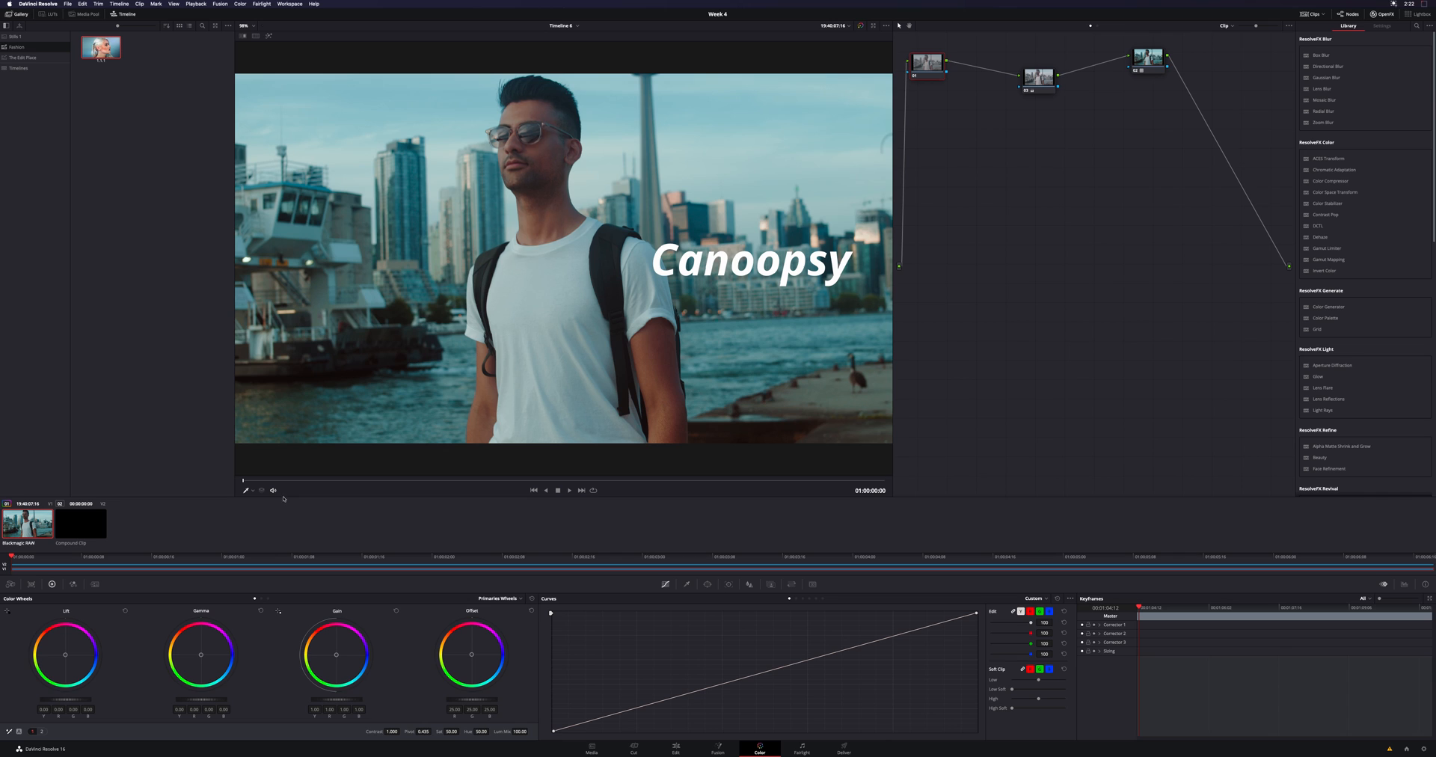
mouse_move(505, 301)
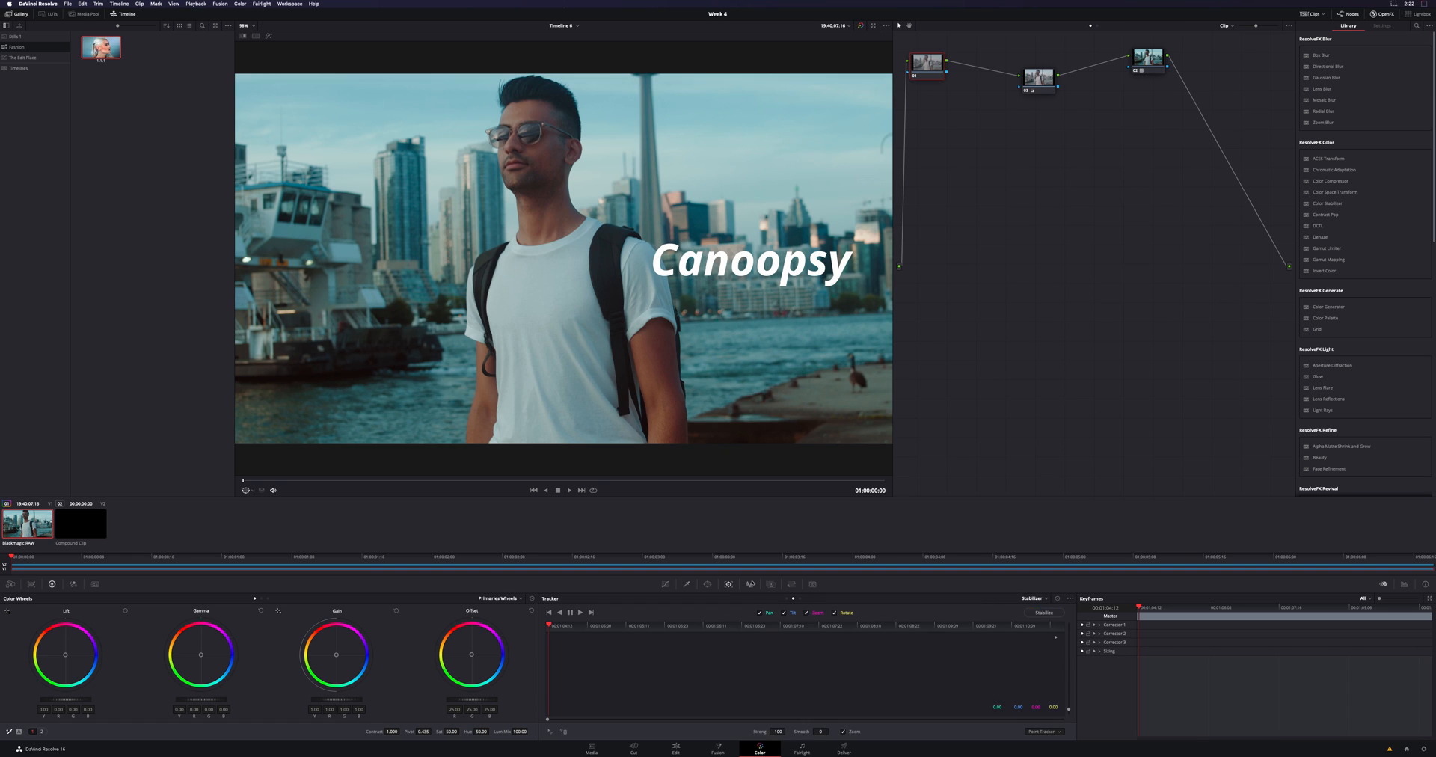
left_click(1044, 598)
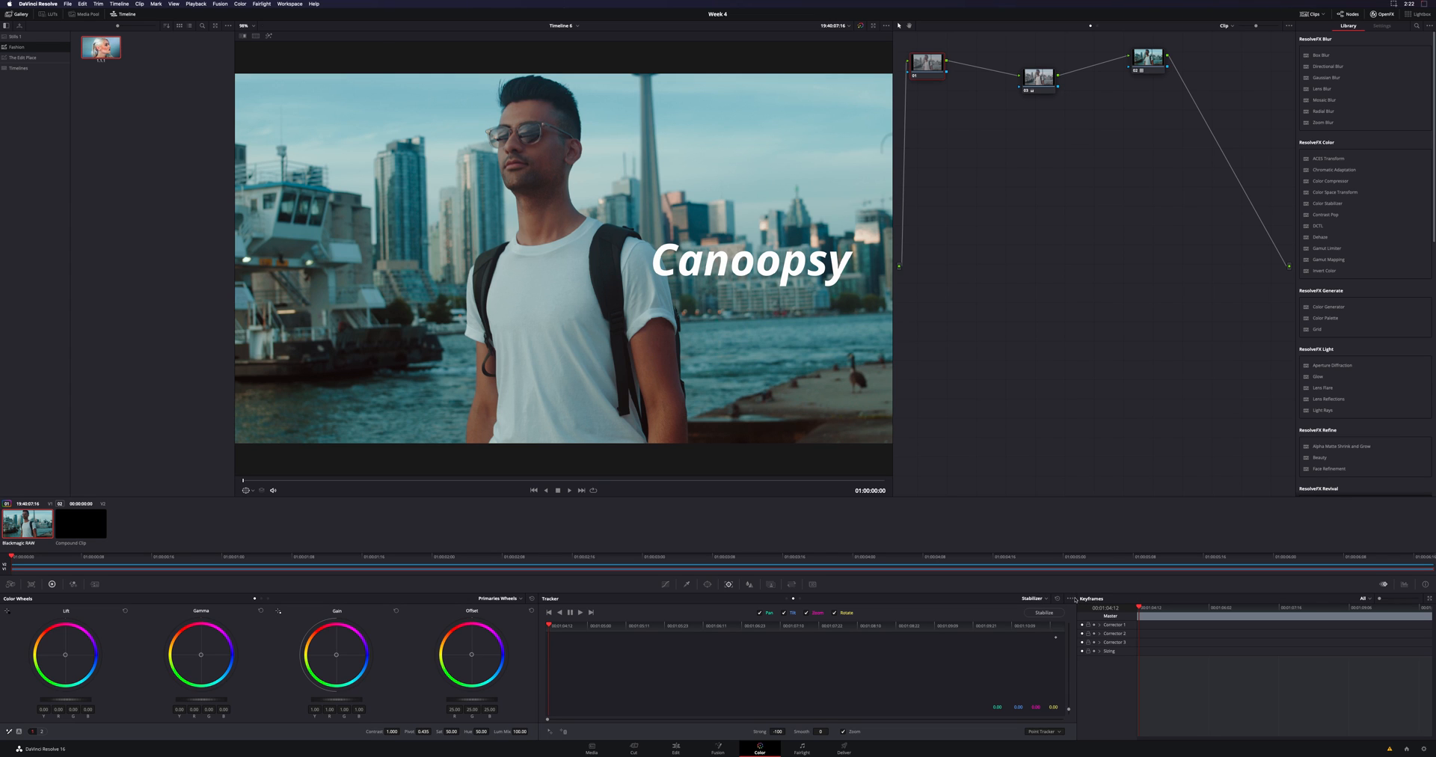
Add a tracking point near the man's head and track it forward
left_click(1070, 602)
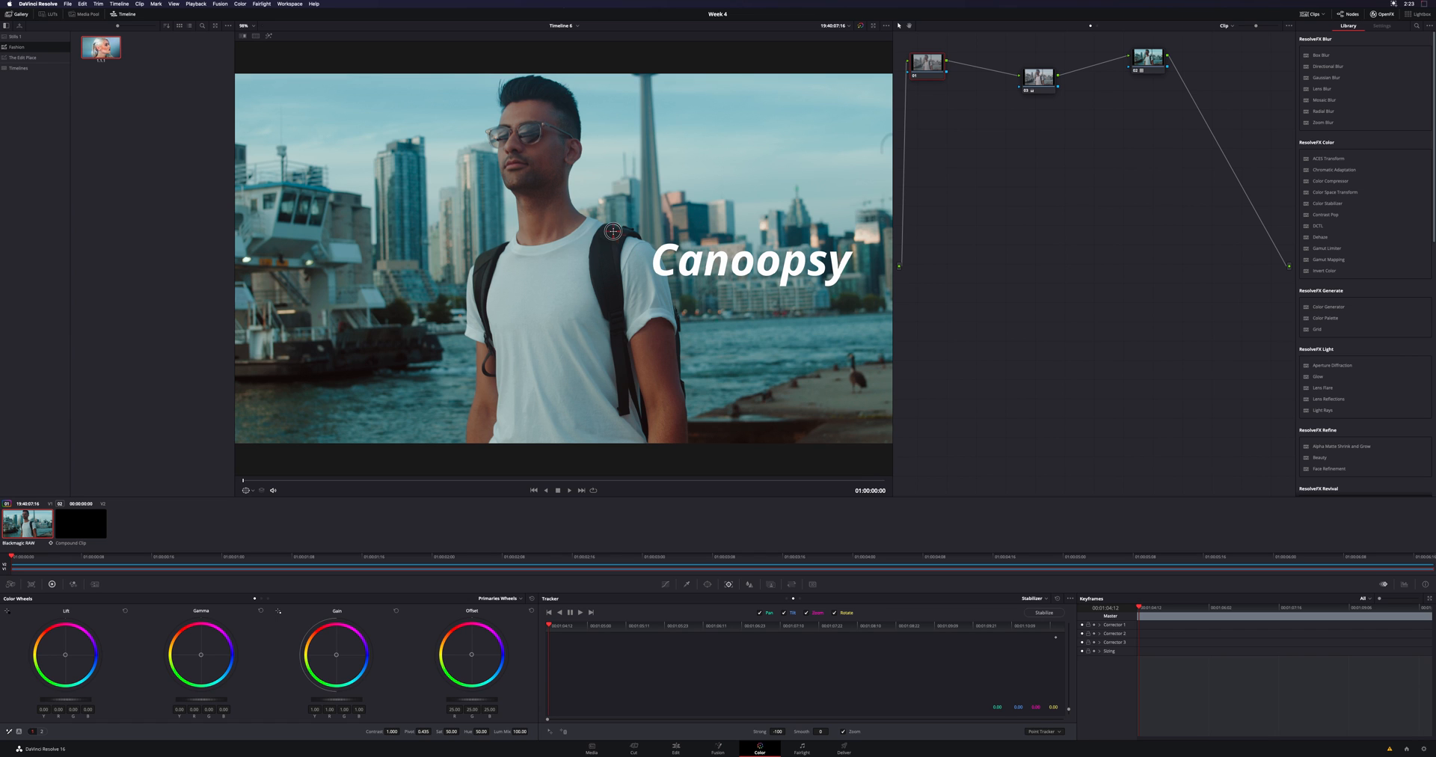
mouse_move(595, 240)
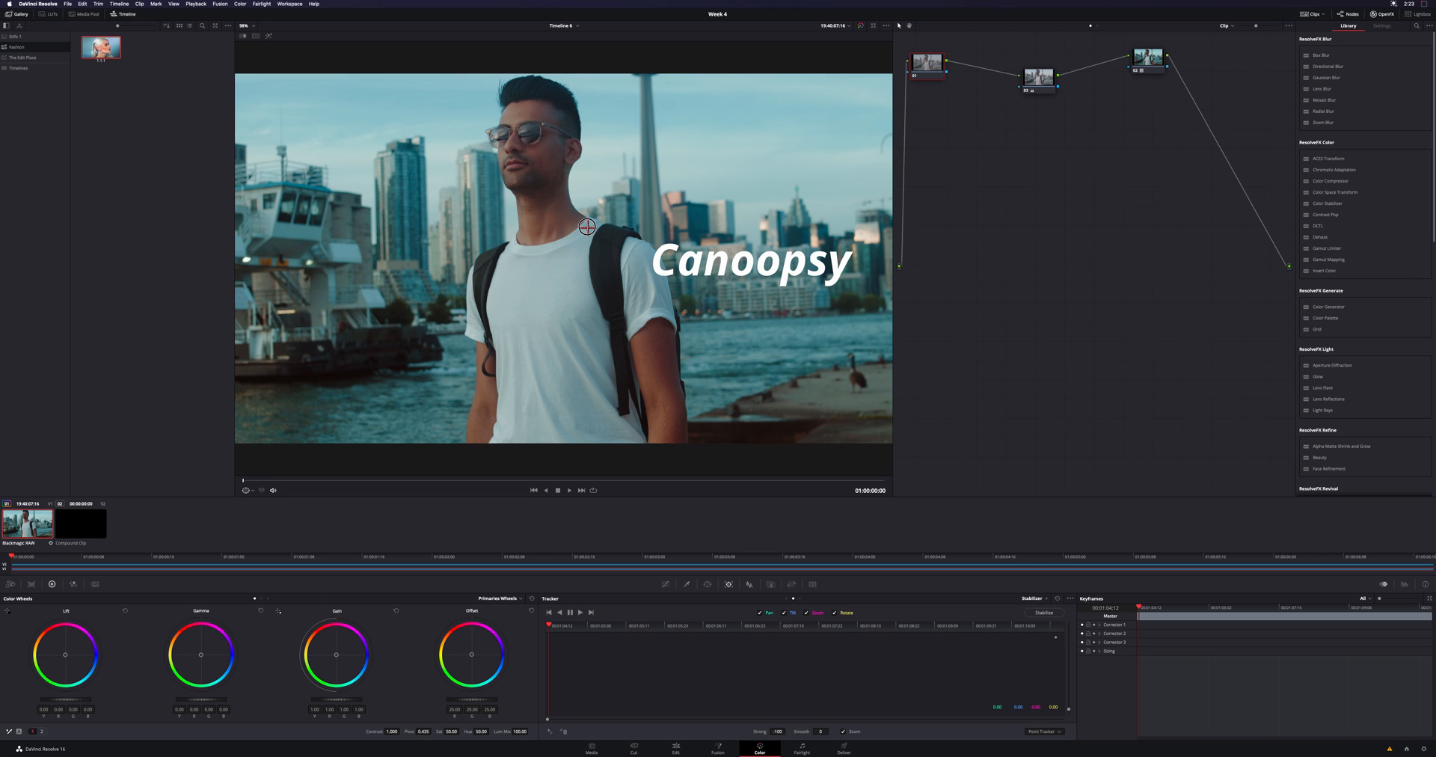
mouse_move(488, 130)
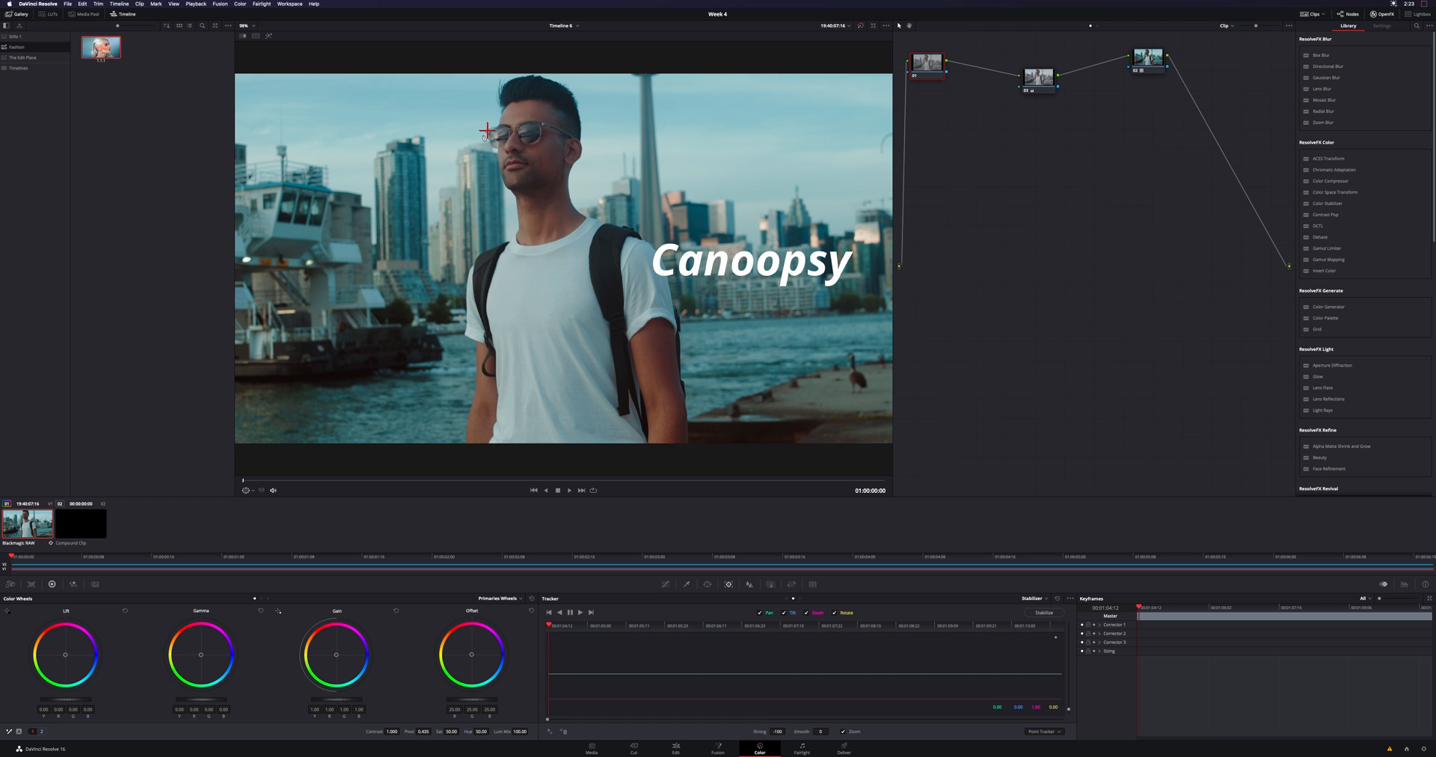
mouse_move(514, 261)
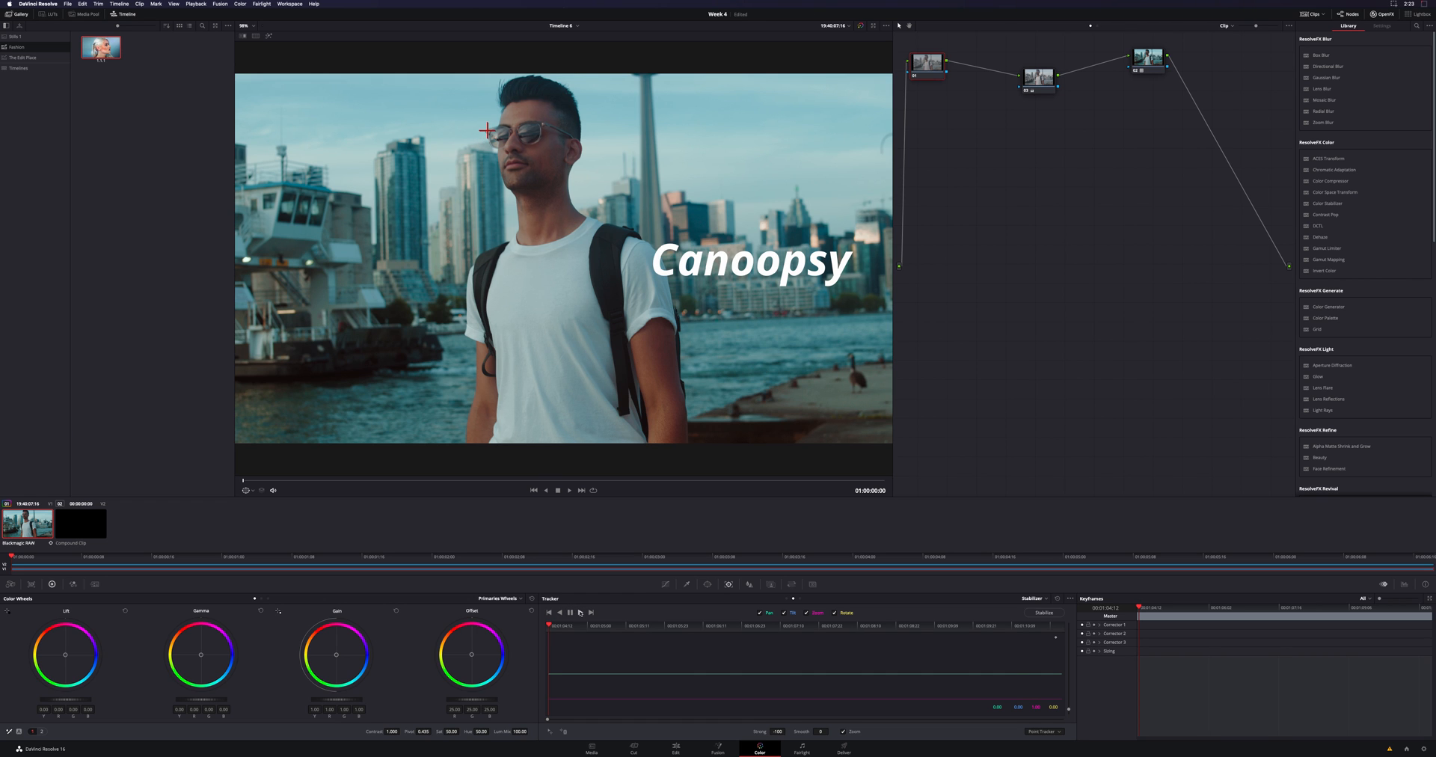
left_click(580, 612)
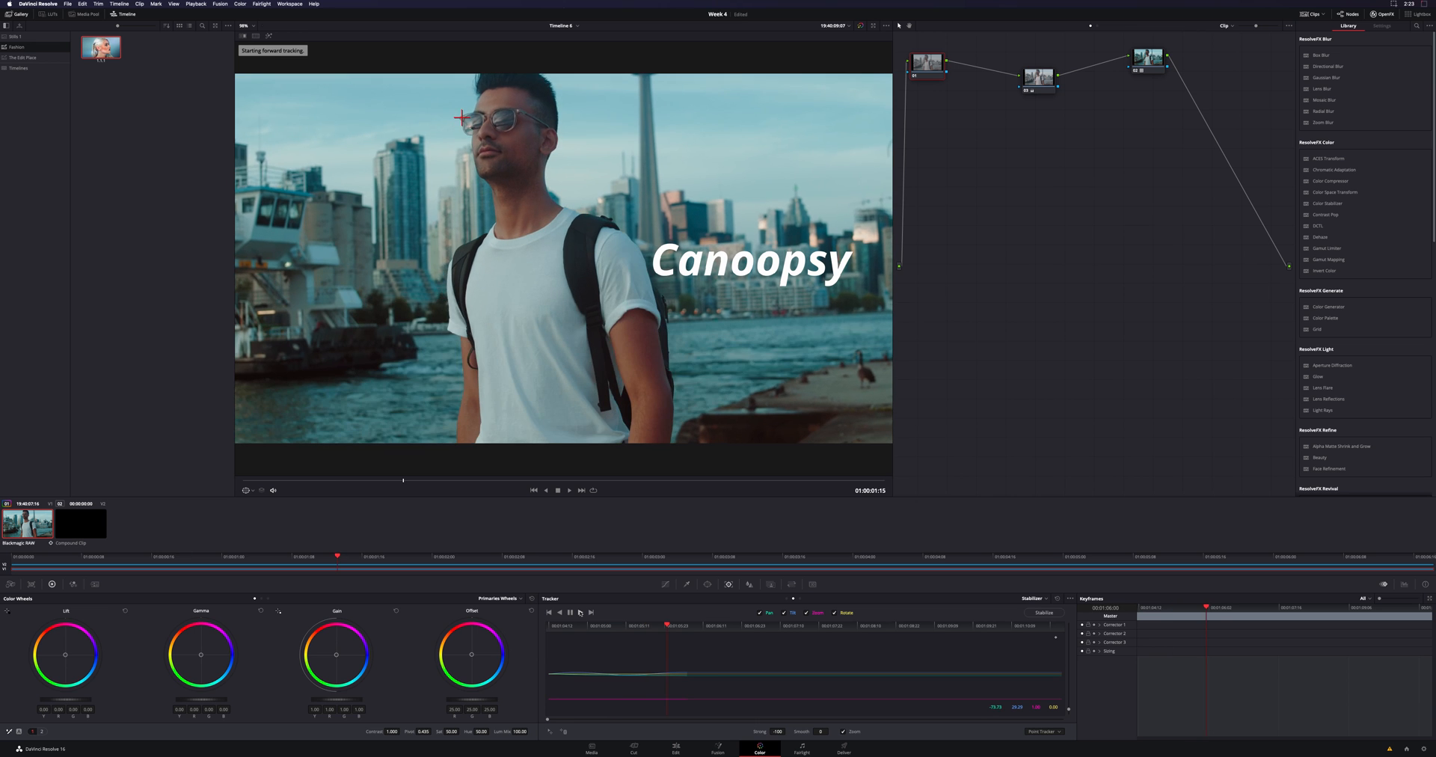